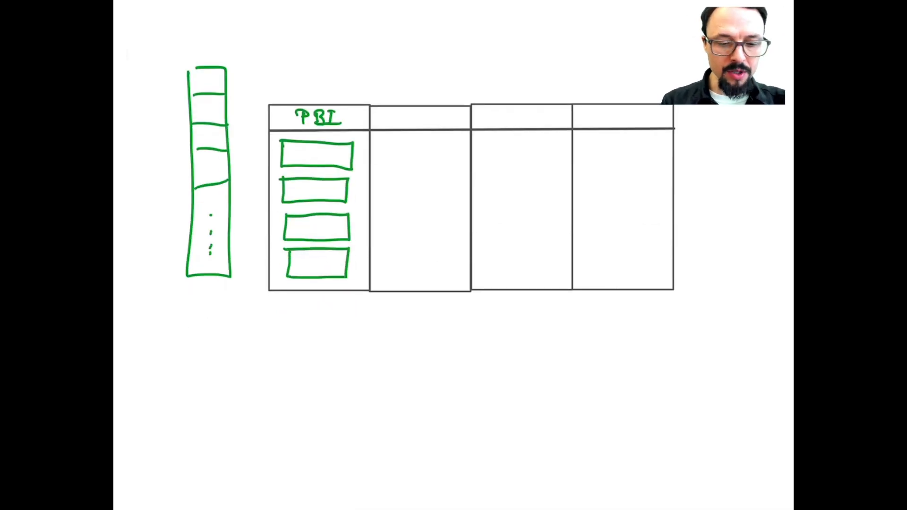
Draw a task card below the backlog board and sketch its details.
left_click_drag(266, 318, 384, 399)
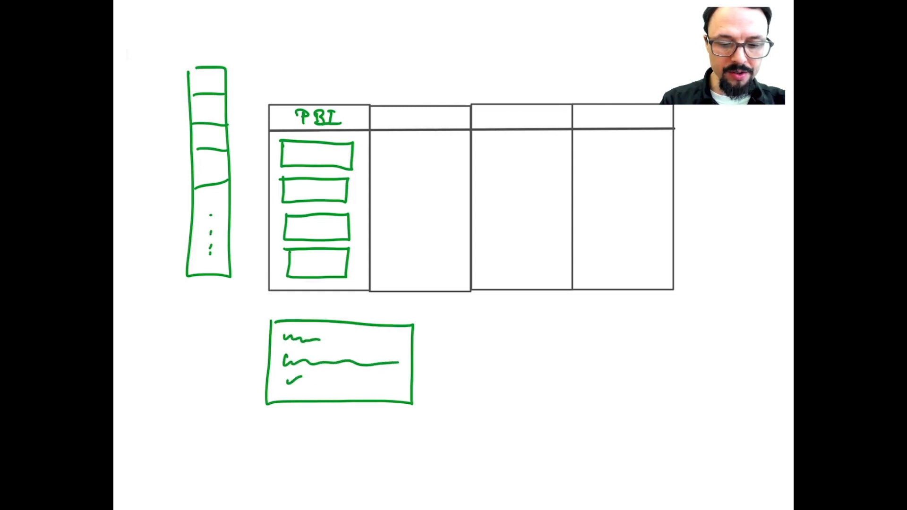
left_click_drag(292, 381, 397, 378)
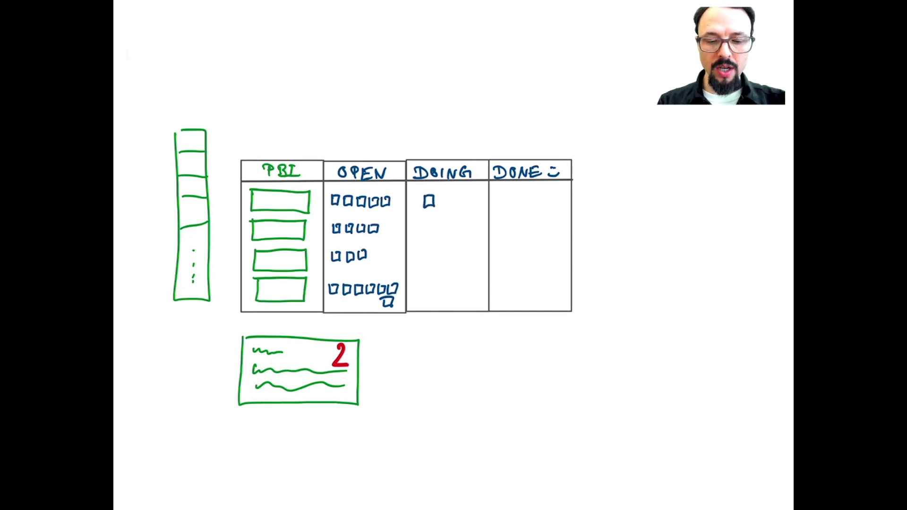
Draw a blue task card beside the green one with a footer strip divider.
left_click_drag(384, 347, 510, 399)
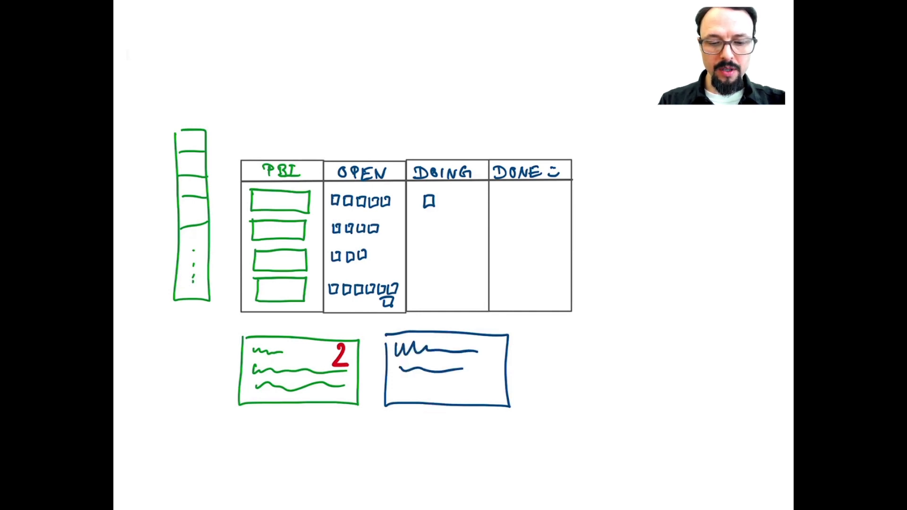
left_click_drag(388, 384, 510, 385)
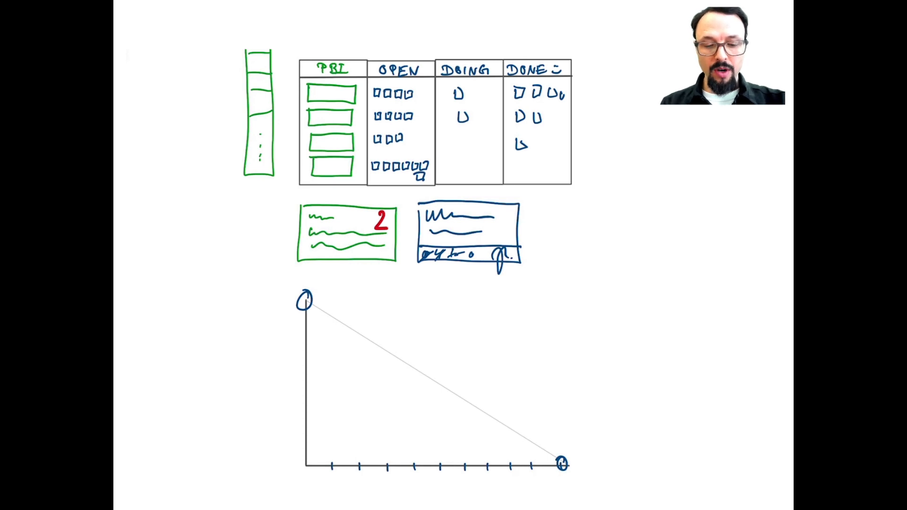
Write 1 through 10 under the x-axis ticks and mark day 1's point.
type("1")
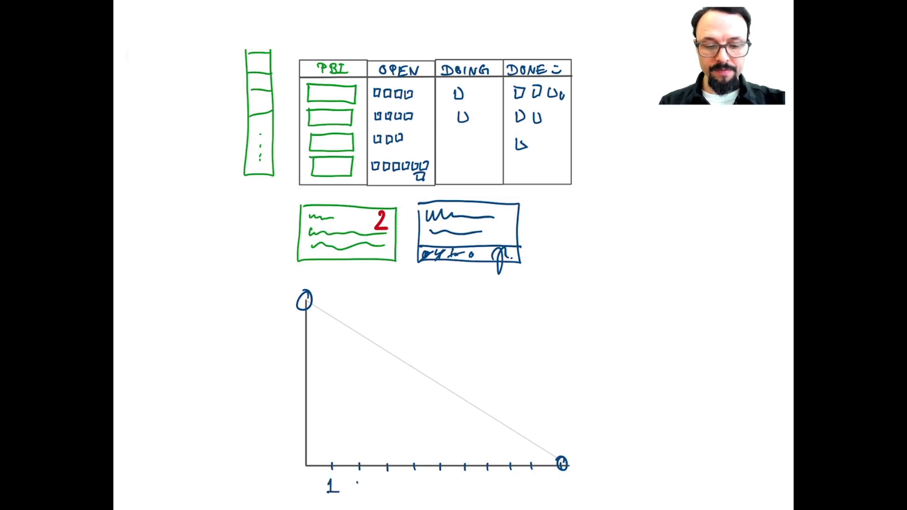
type("2 3 4 5 6 7 8 9 10")
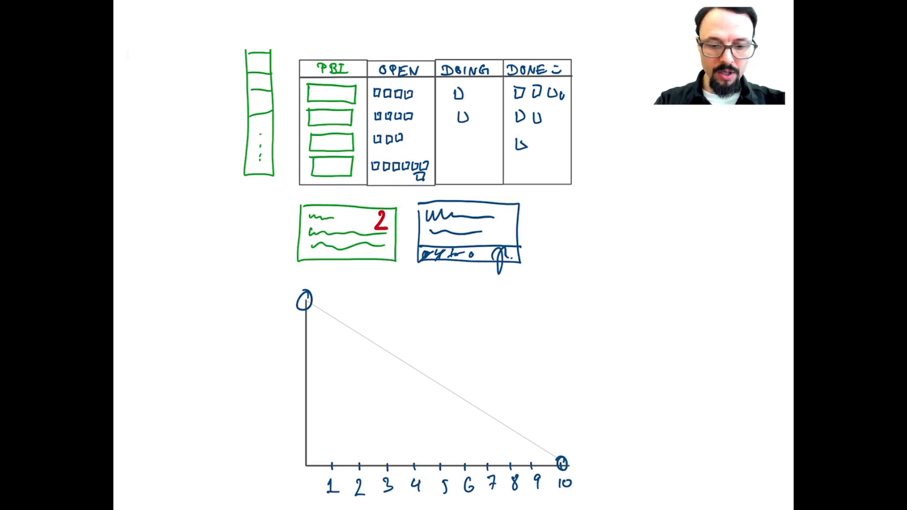
left_click(331, 322)
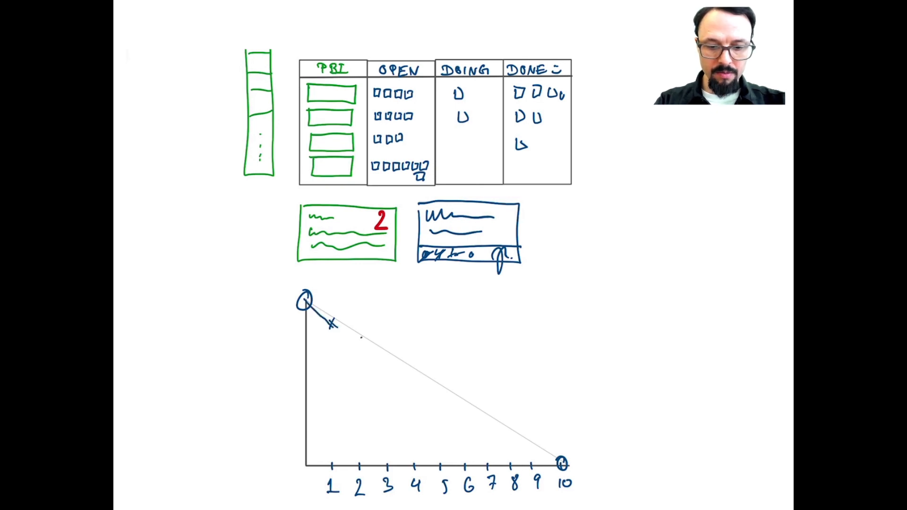
Draw the burndown line from day 1 through days 2, 3 and 4.
left_click_drag(332, 323, 368, 335)
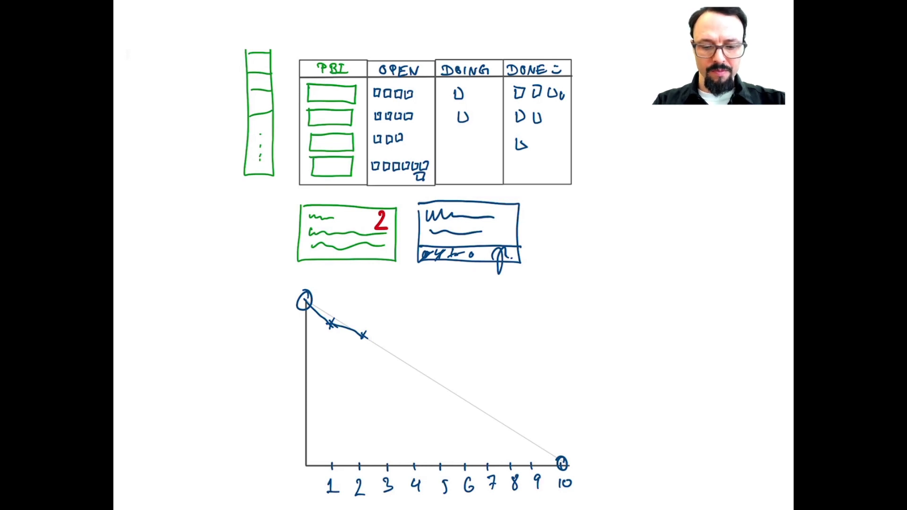
left_click_drag(367, 335, 417, 350)
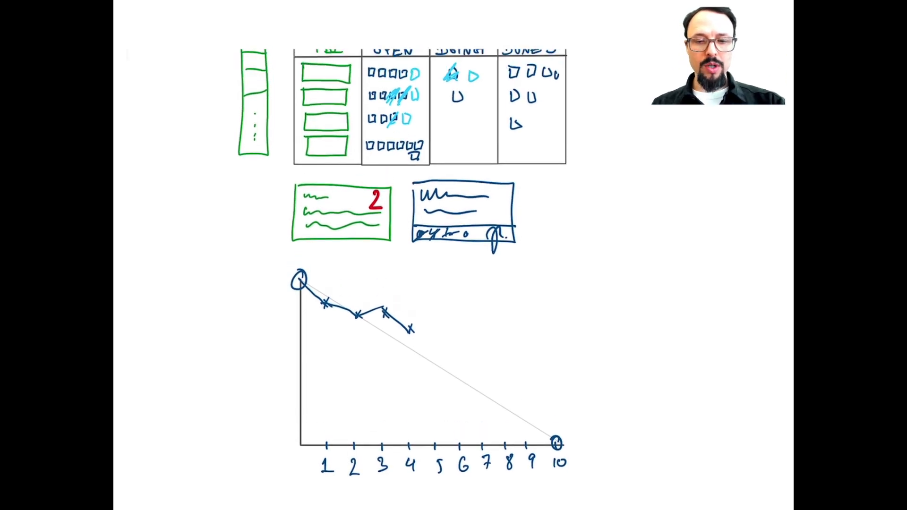
Extend the burndown line through day 6 and write 'SPRINT BURNDOWN' below the chart.
scroll("down", 3)
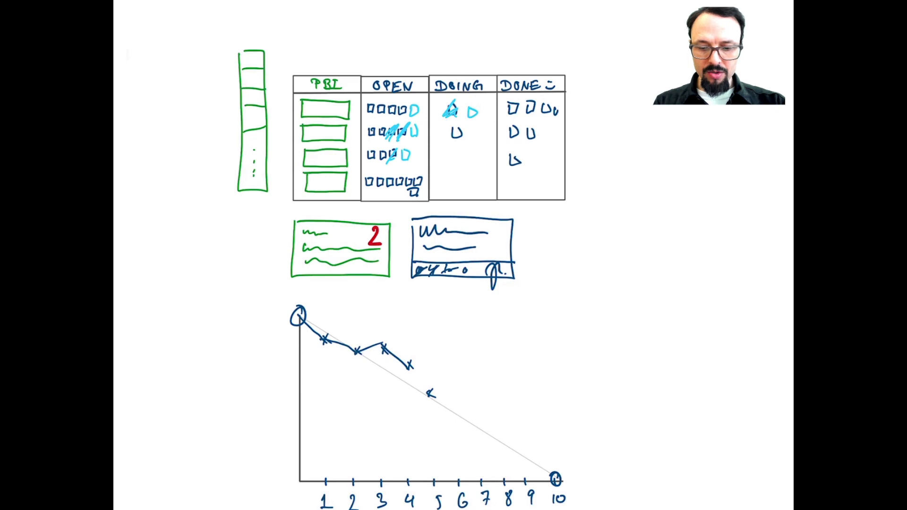
left_click_drag(414, 371, 463, 414)
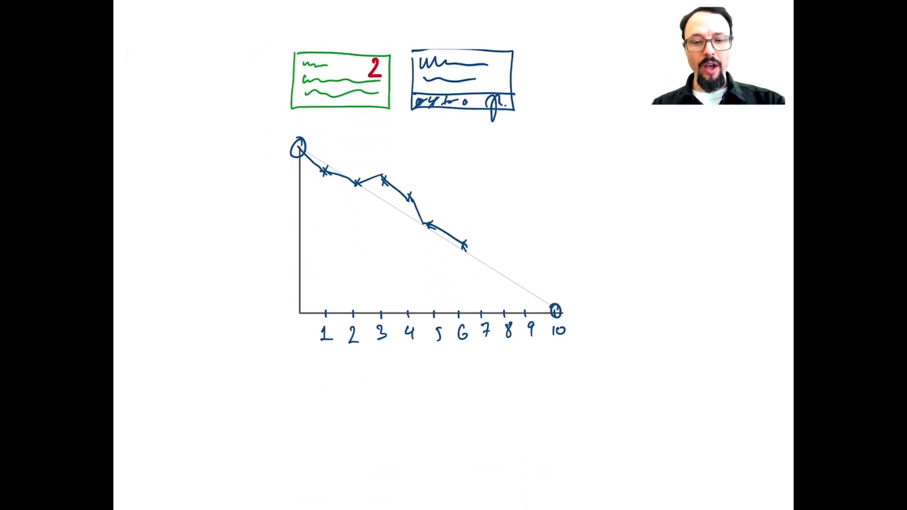
type("S1")
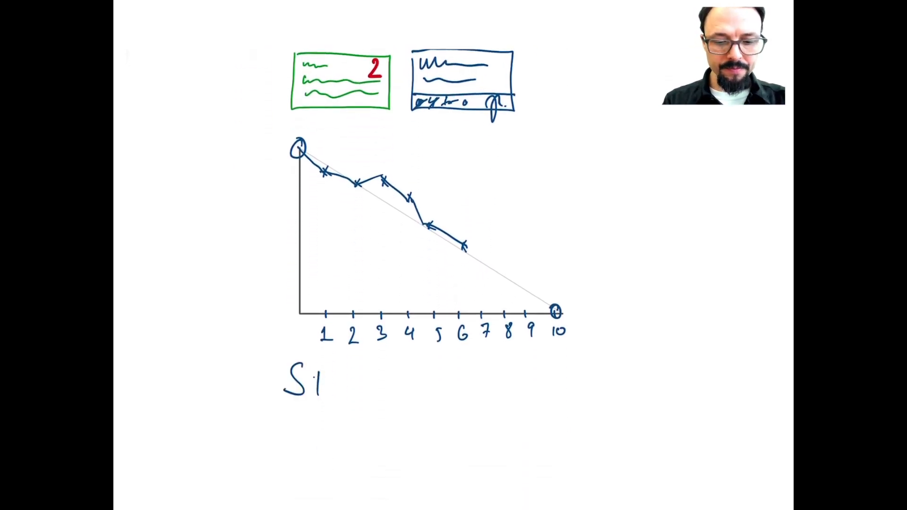
type("SPRINT BURNDOWN")
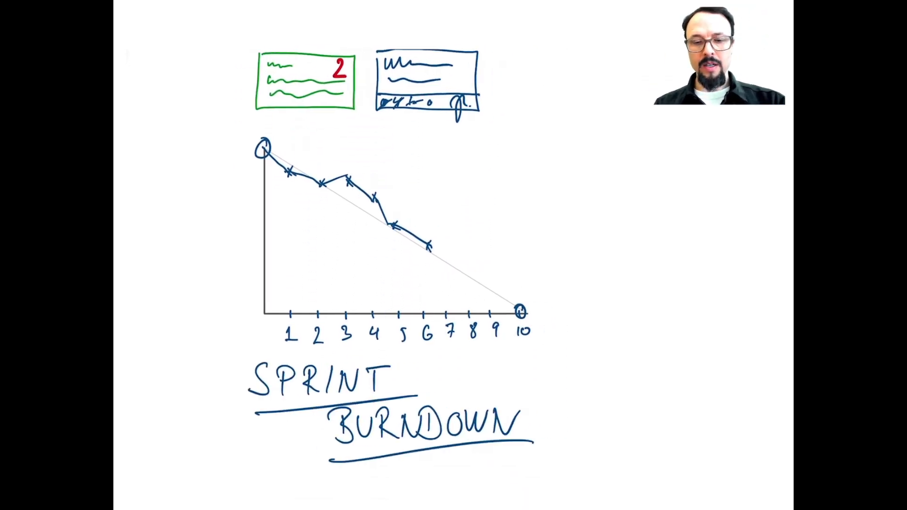